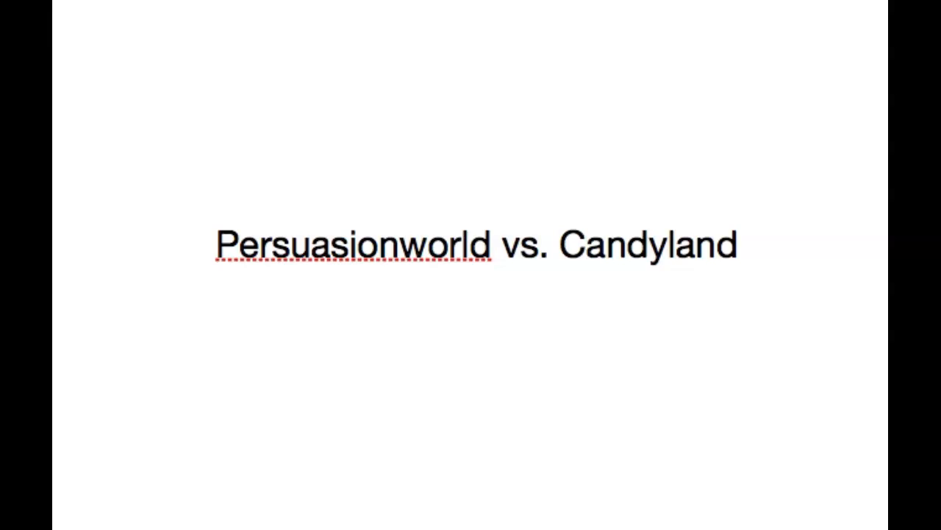
click(740, 248)
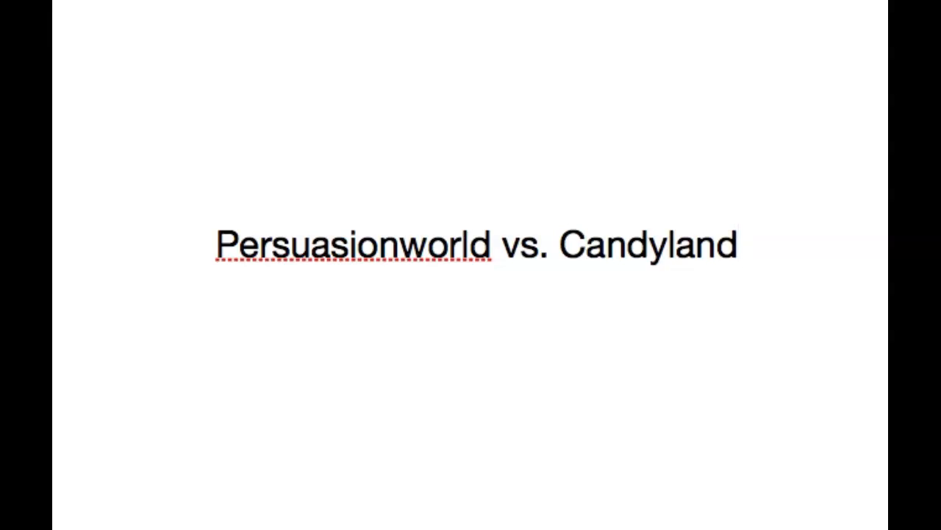
click(741, 247)
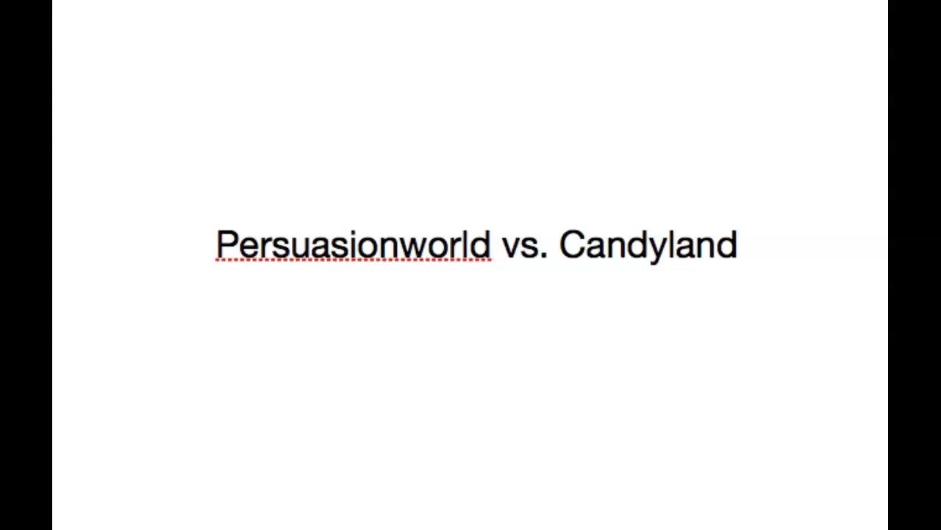
click(738, 249)
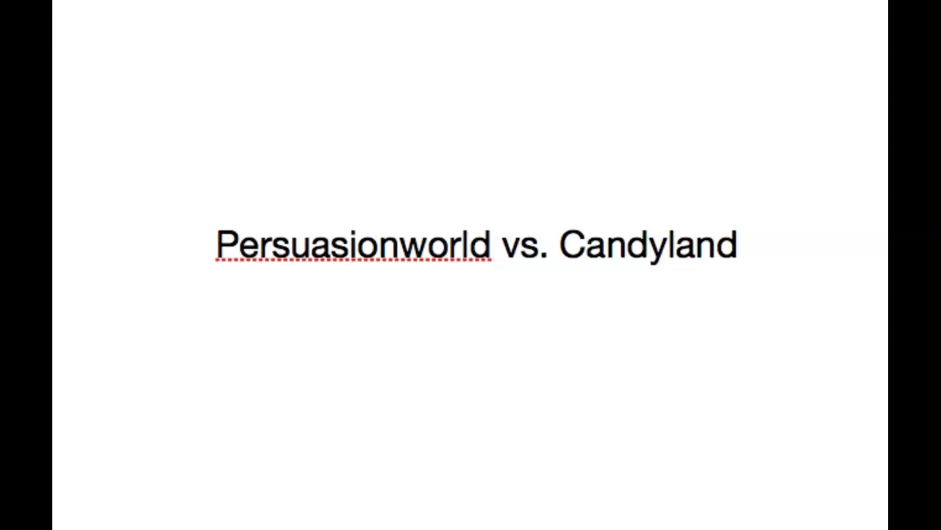
click(739, 248)
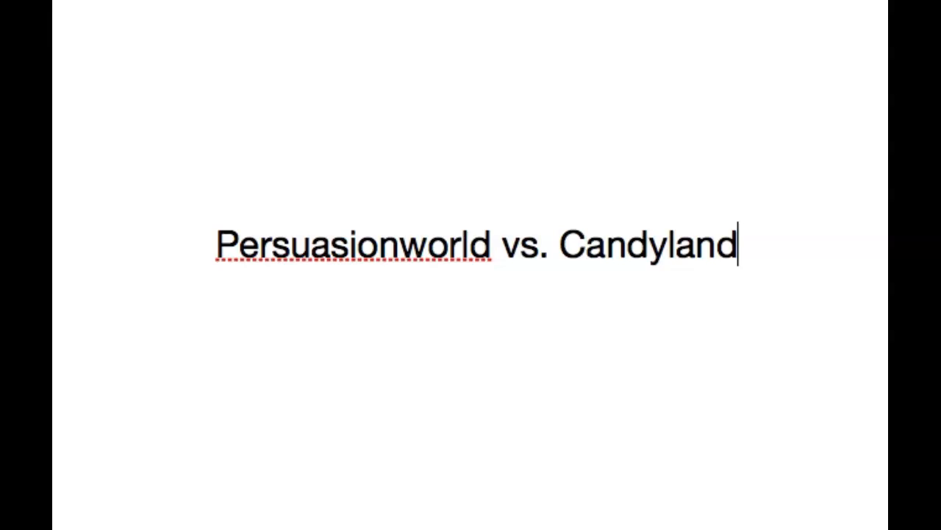